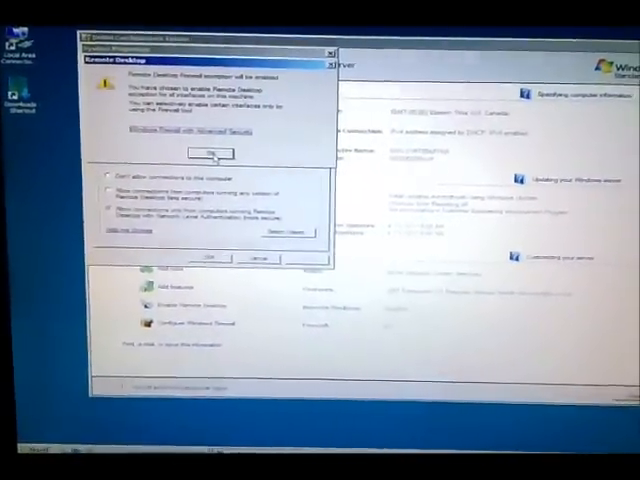
# - Confirm the Remote Desktop firewall exception notice with OK, returning to the Remote tab
pyautogui.click(208, 152)
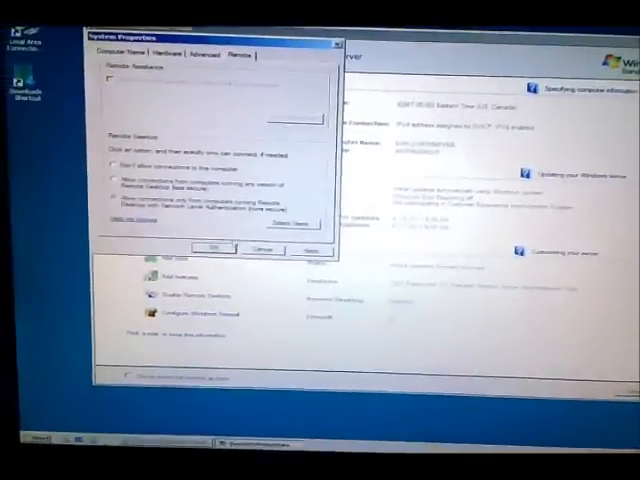